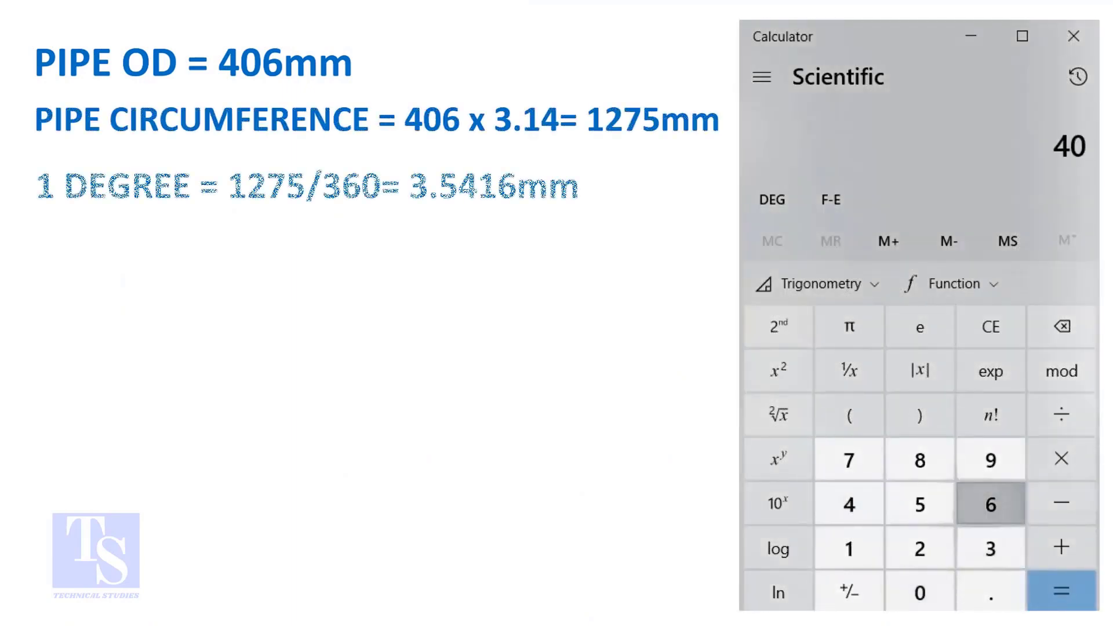
# - Compute 406 × 3.14 = 1,274.84, the pipe circumference
pyautogui.click(1061, 458)
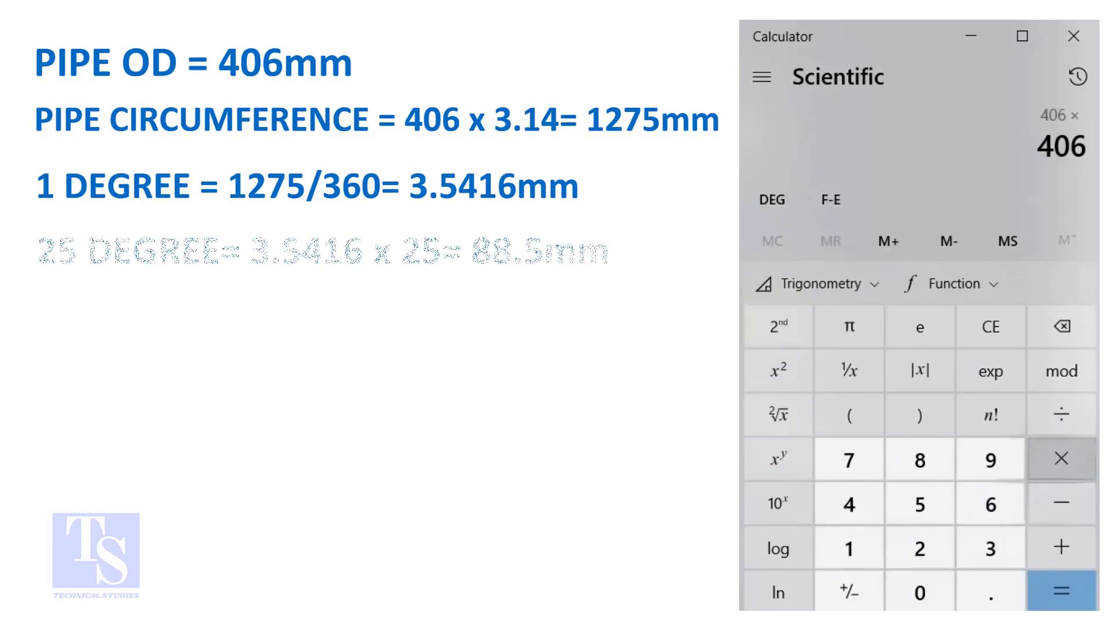
pyautogui.click(988, 548)
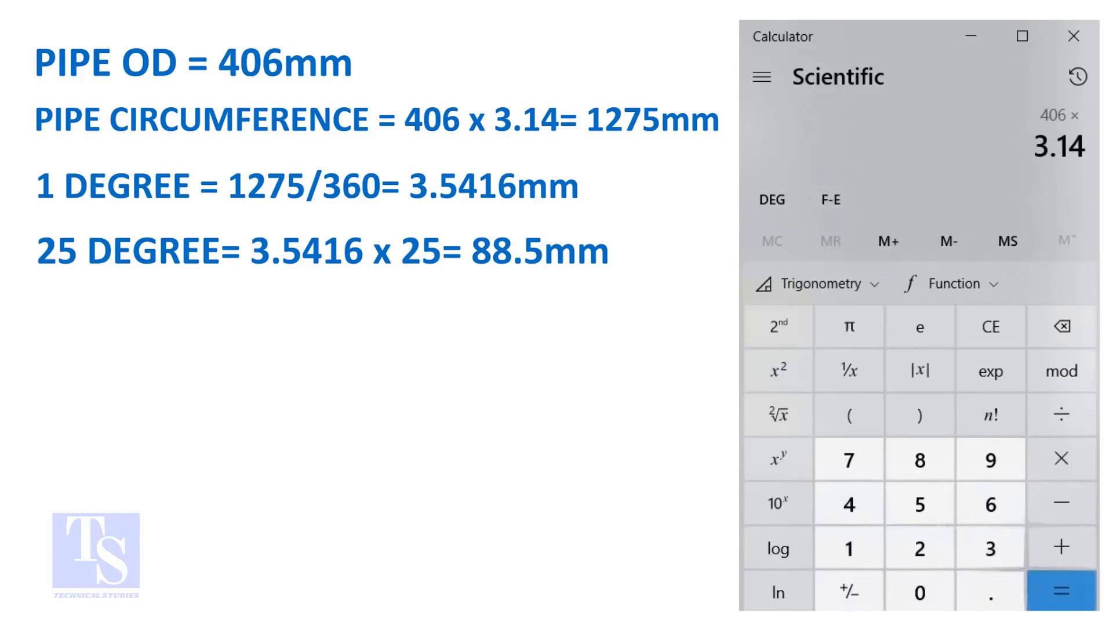
pyautogui.click(1059, 590)
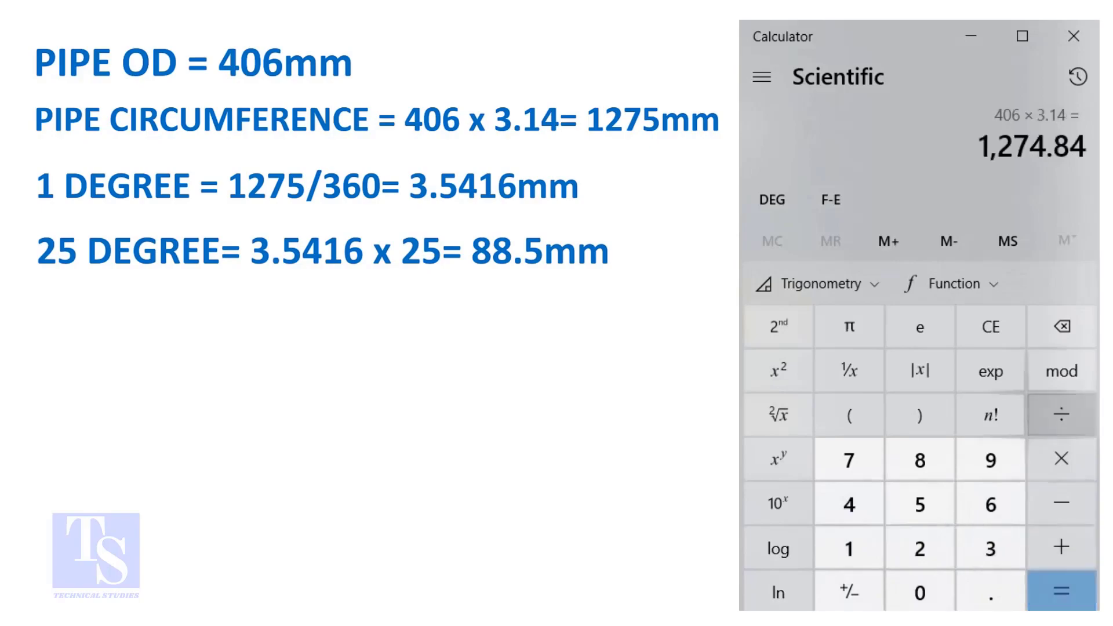
# - Divide 1,274.84 by 360 and multiply by 25 to get the 88.53 mm arc length
pyautogui.click(1061, 415)
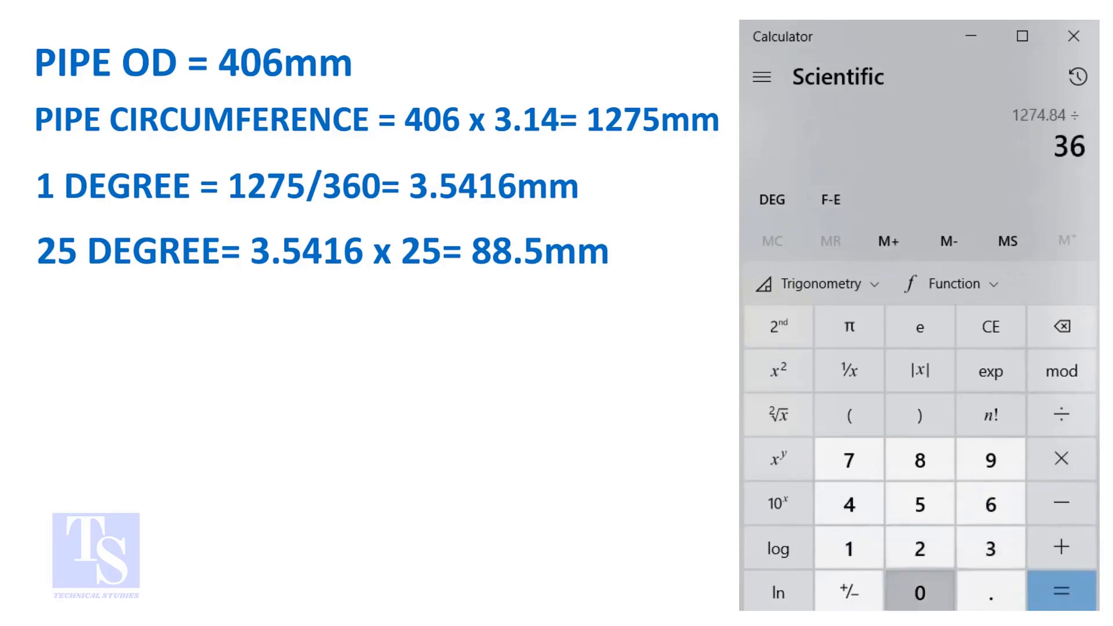
pyautogui.click(1061, 591)
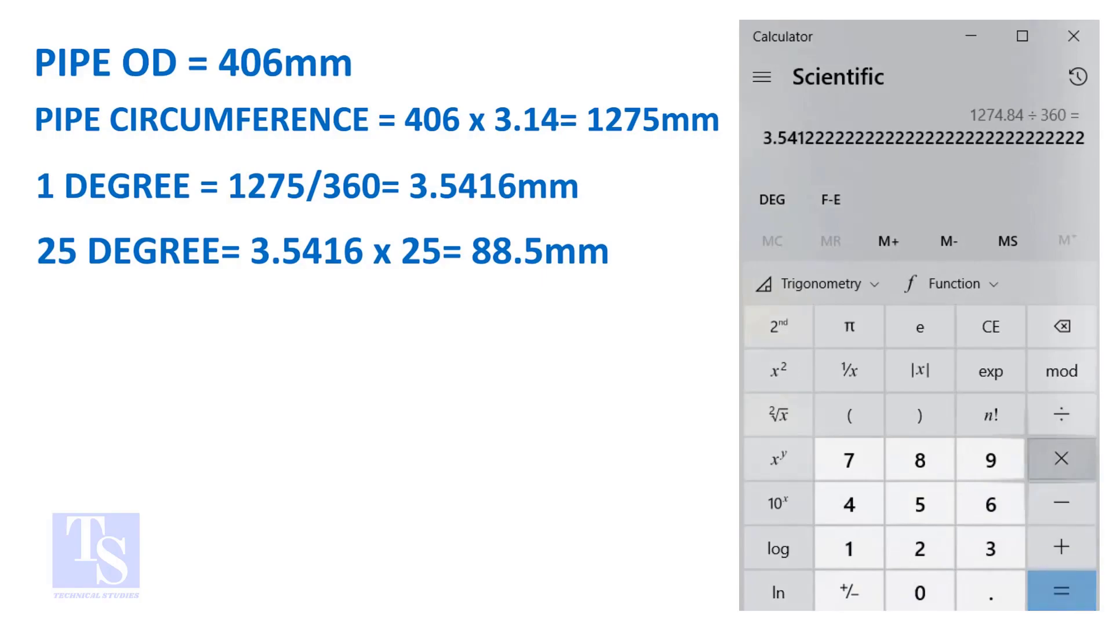
pyautogui.click(1060, 590)
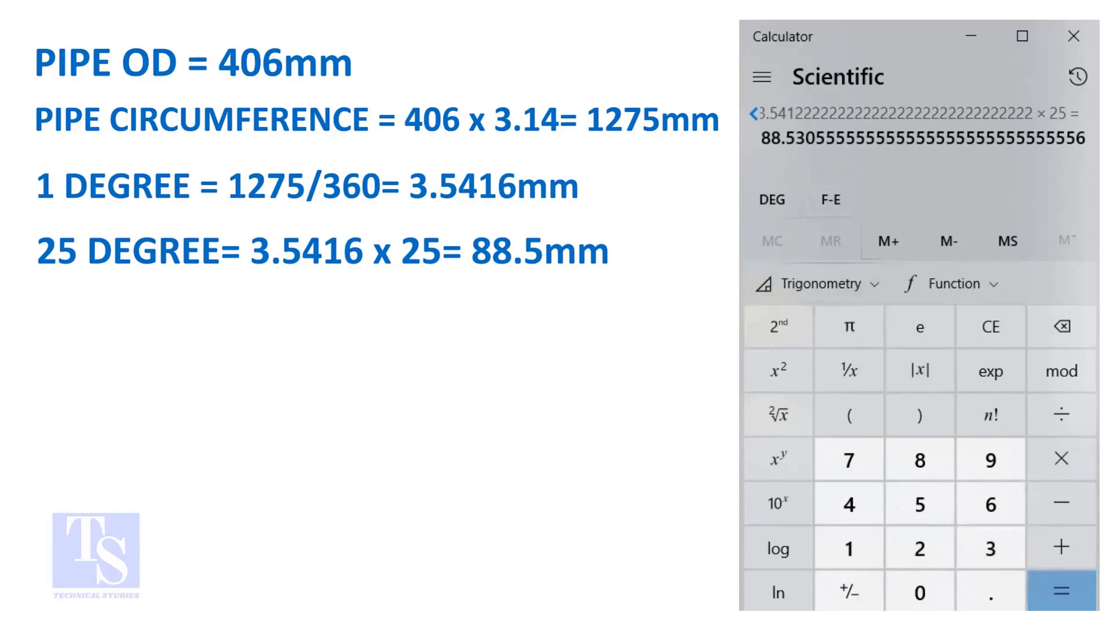